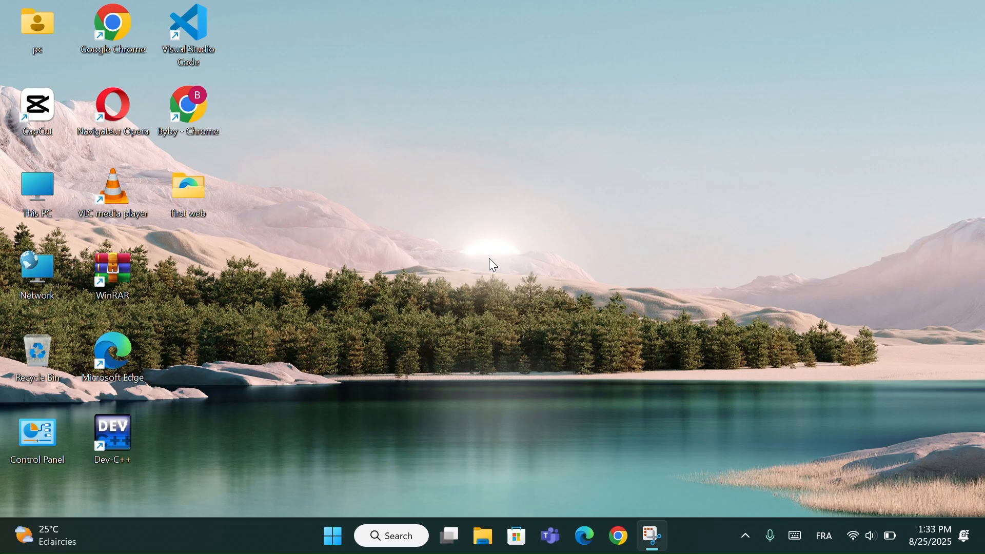
pyautogui.moveTo(485, 319)
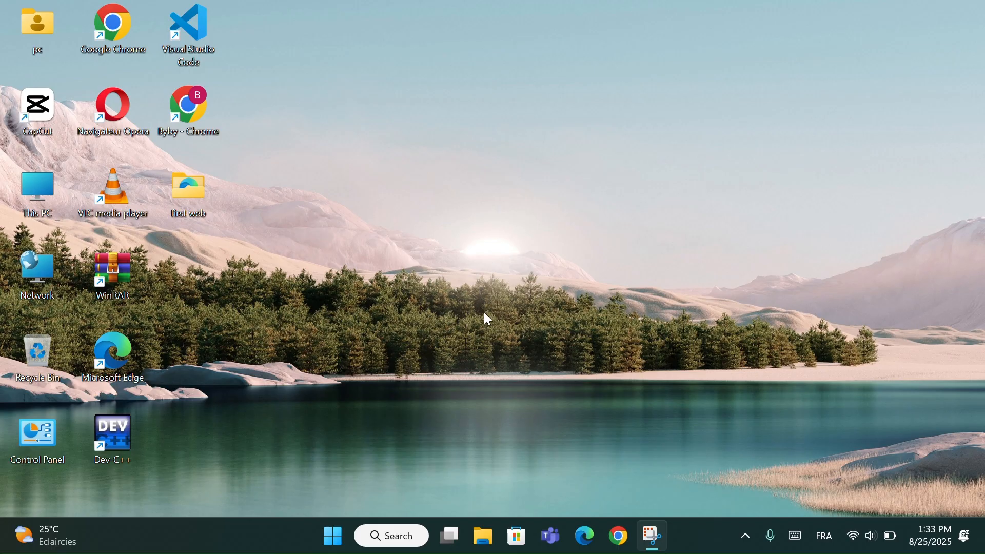
# Step: Search Windows for 'cmd' so Command Prompt shows as the best match
pyautogui.click(391, 535)
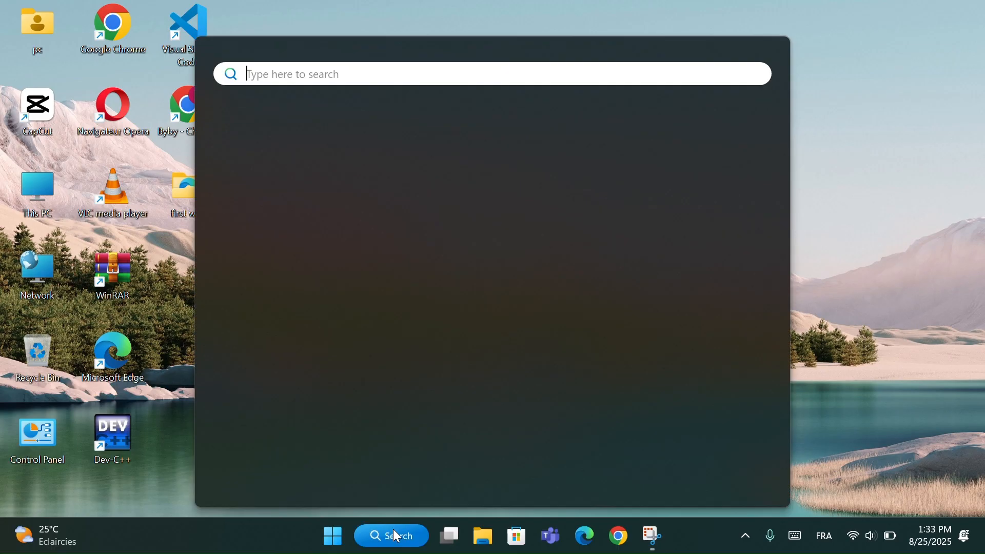
pyautogui.write('cmd')
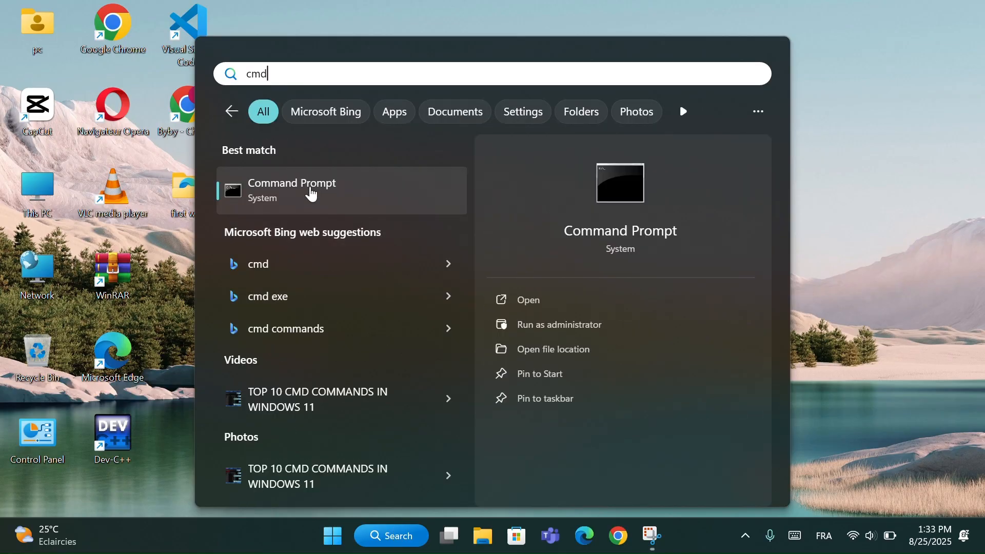
# Step: Launch Command Prompt and ping 192.168.1.1, getting four replies with 0% loss
pyautogui.click(291, 190)
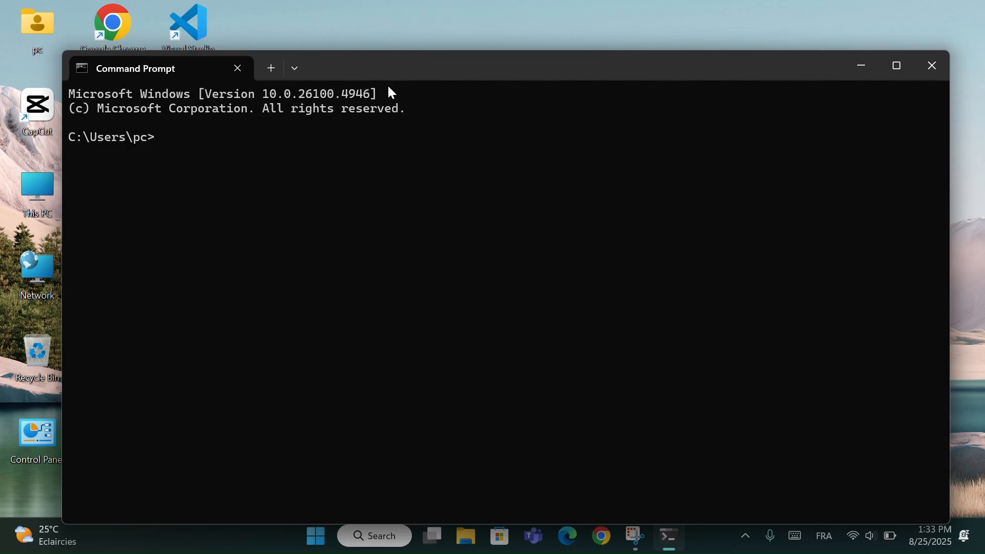
pyautogui.write('ping 192.168.1.1')
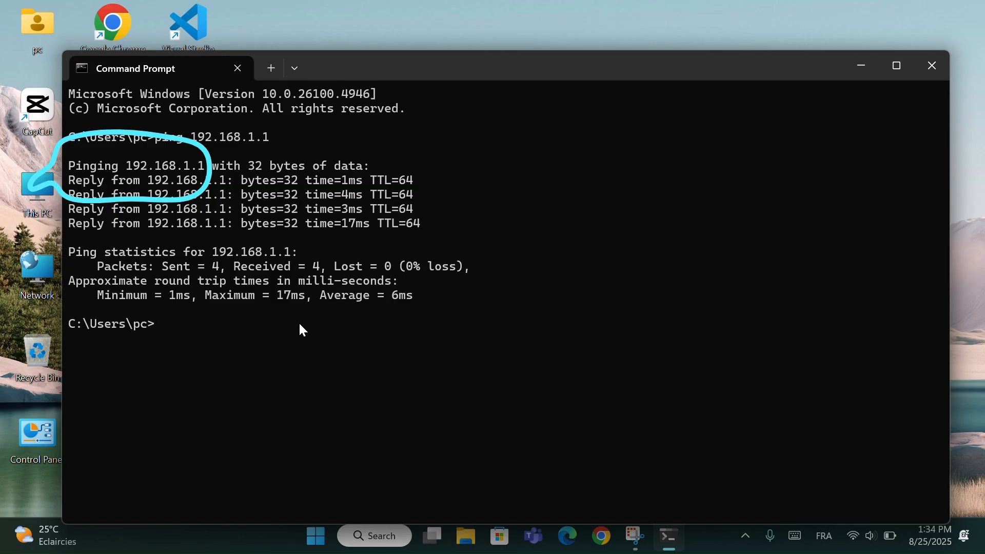
pyautogui.moveTo(145, 187)
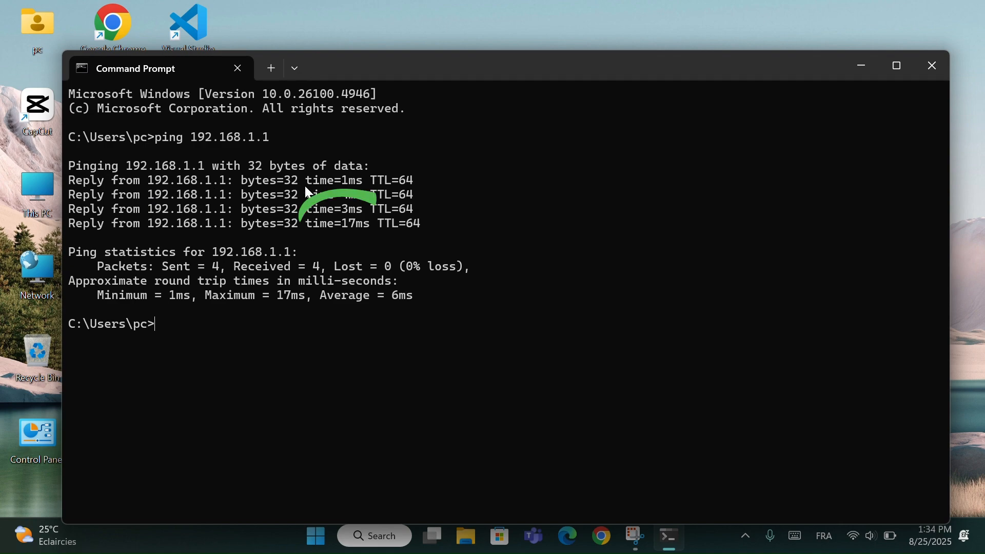
pyautogui.moveTo(269, 190)
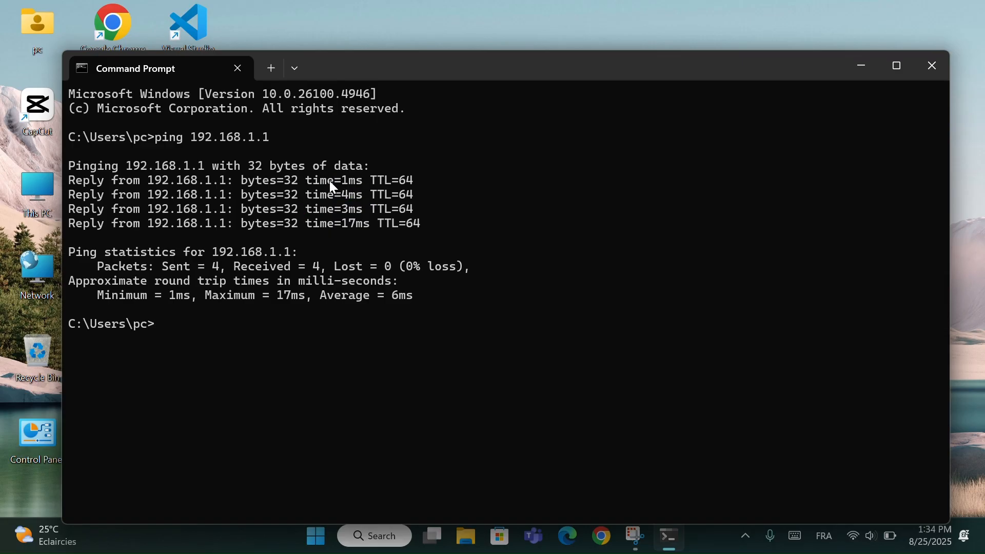
pyautogui.moveTo(445, 174)
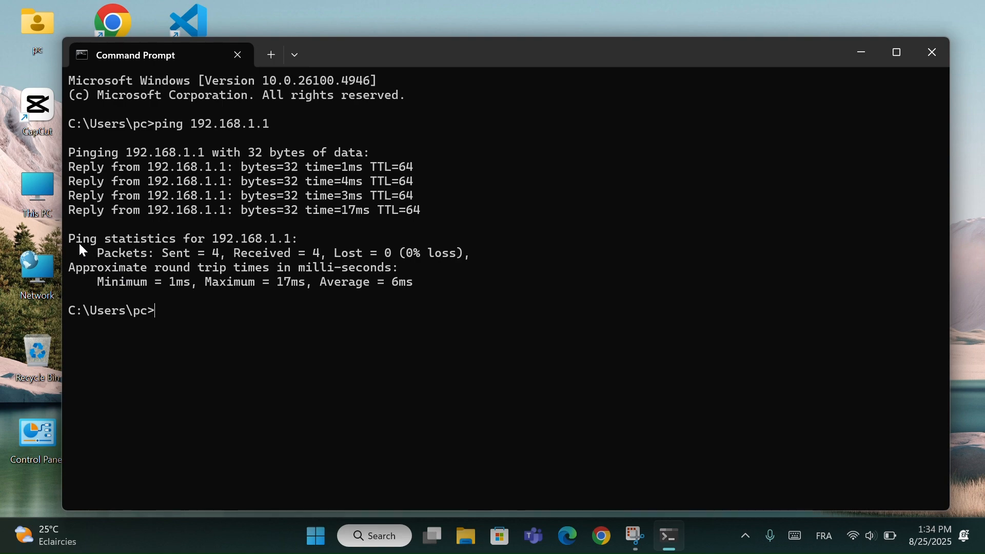
pyautogui.moveTo(205, 252)
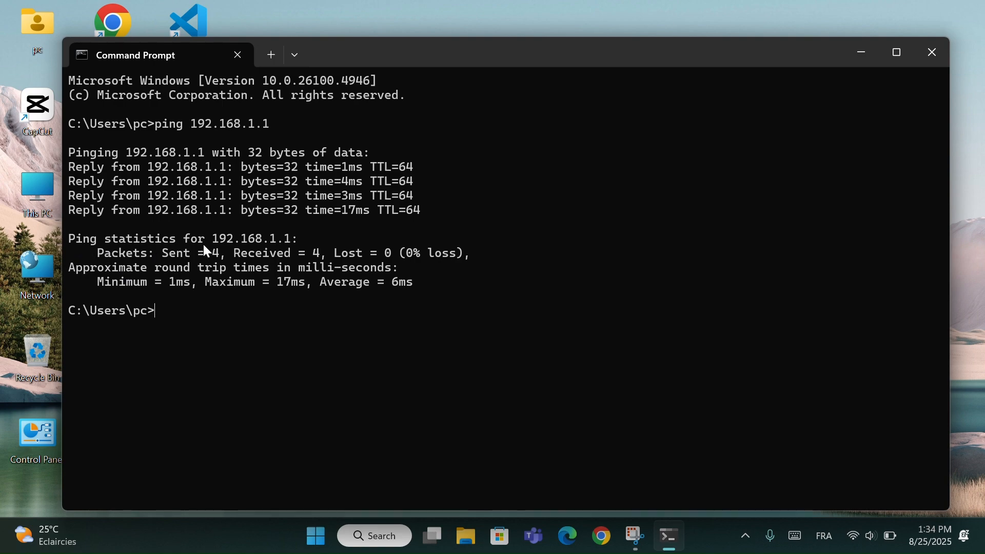
pyautogui.moveTo(75, 288); pyautogui.dragTo(421, 267)
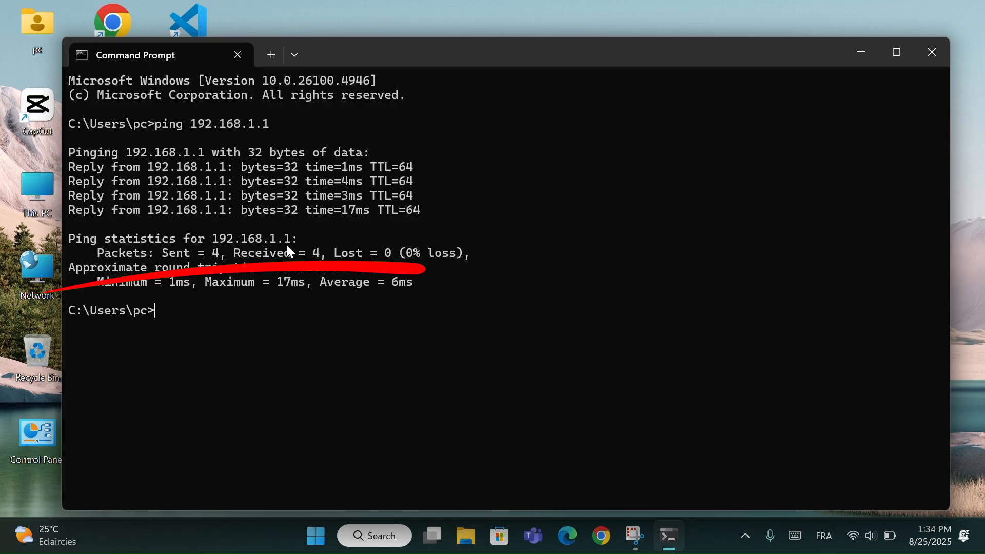
pyautogui.moveTo(139, 261)
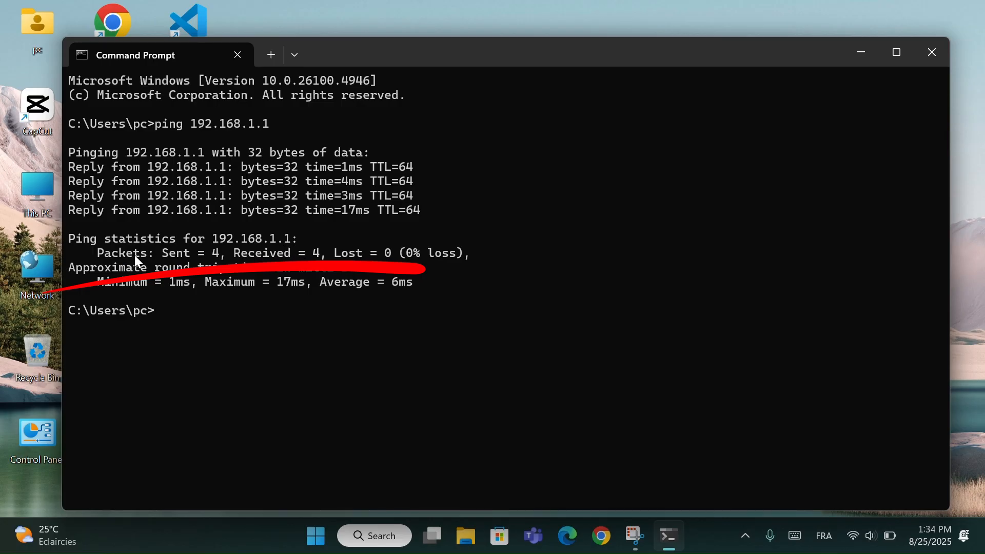
pyautogui.moveTo(236, 258)
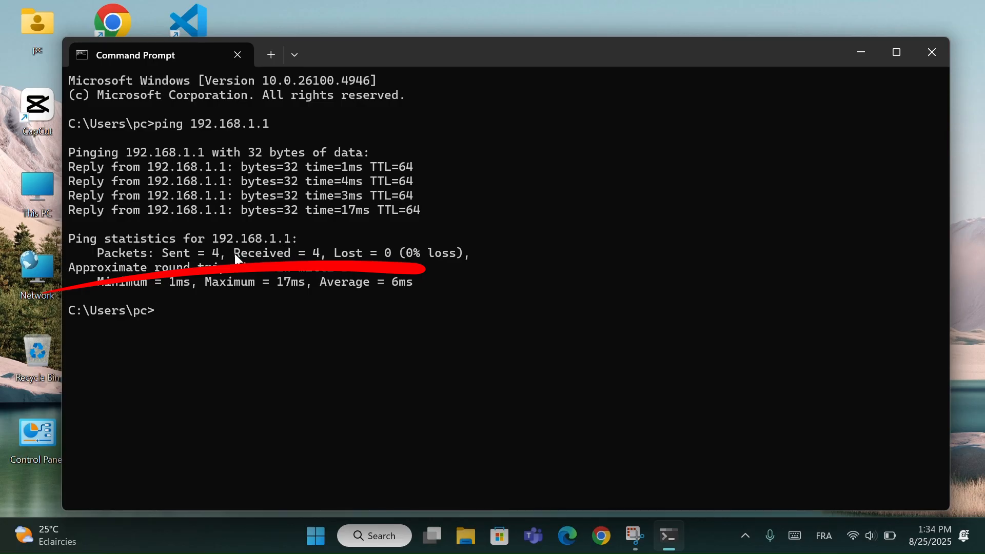
pyautogui.doubleClick(347, 253)
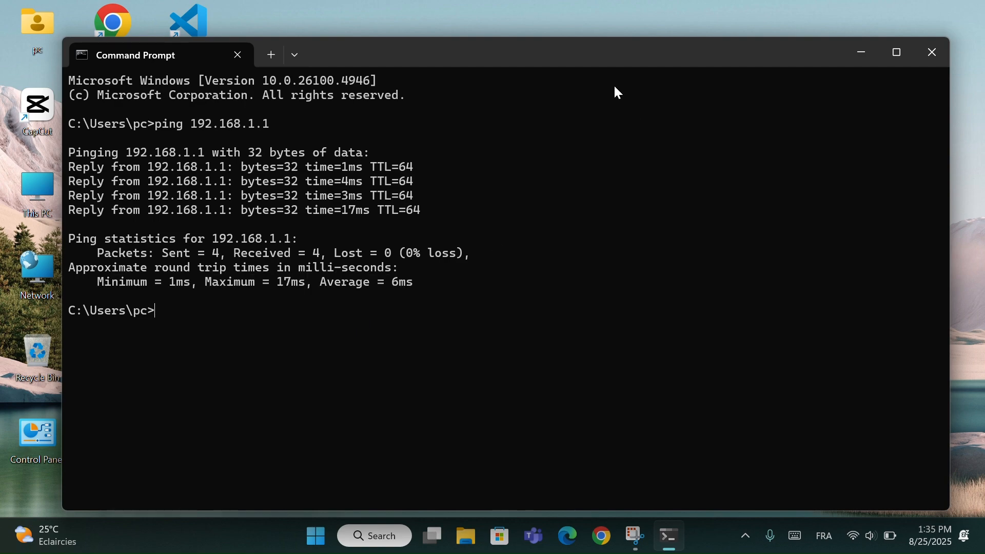
# Step: Drag the Command Prompt window showing the ping results higher on the desktop
pyautogui.click(896, 52)
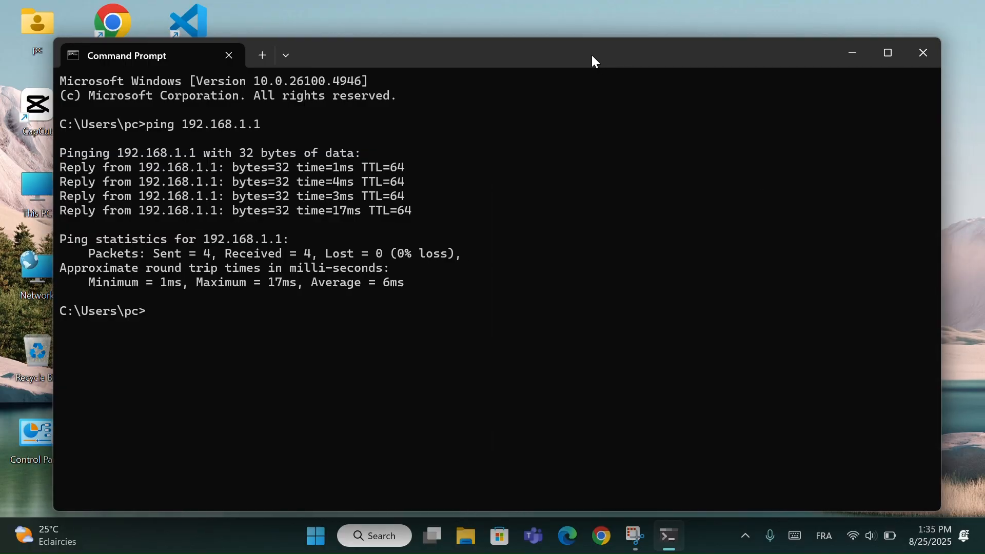
pyautogui.moveTo(594, 61); pyautogui.dragTo(537, 45)
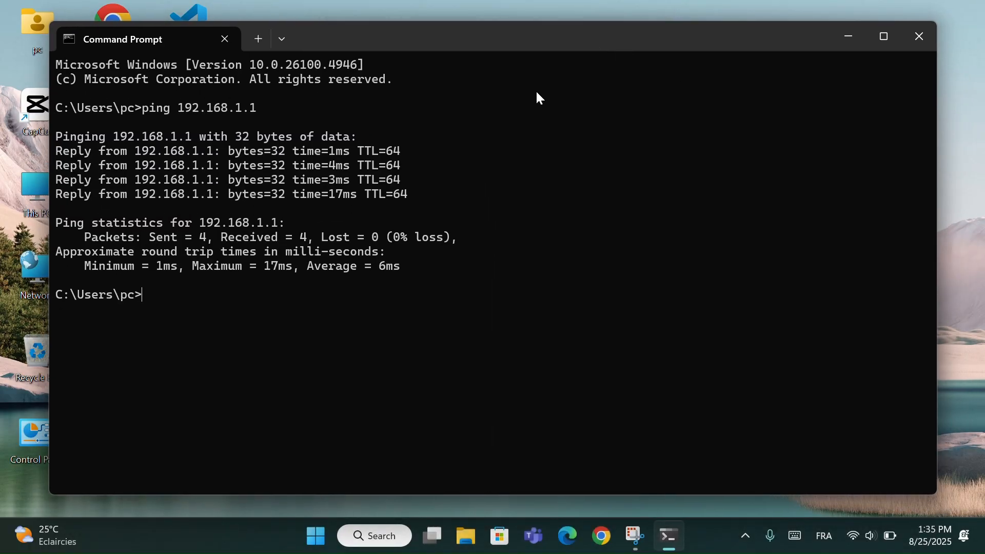
pyautogui.moveTo(576, 111)
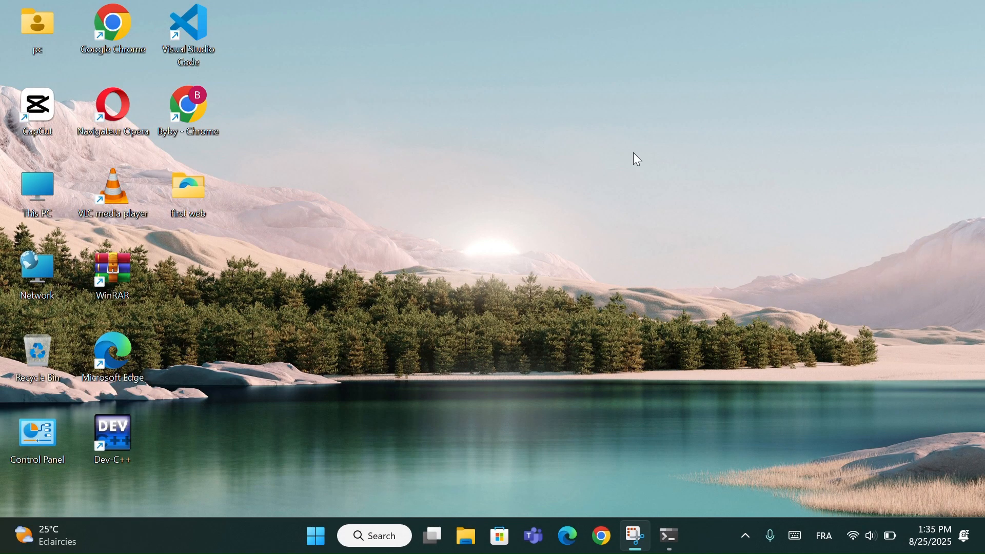
pyautogui.moveTo(469, 325)
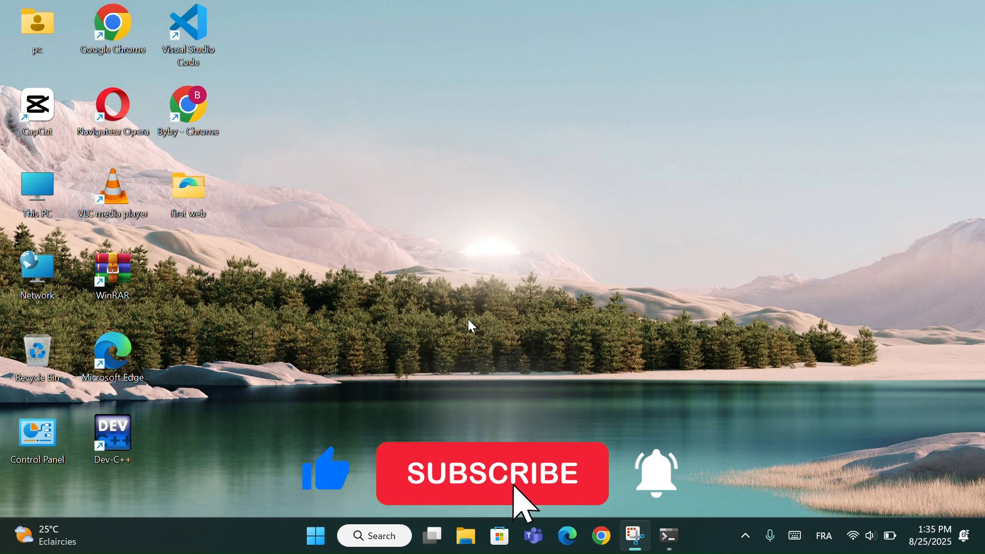
pyautogui.click(492, 473)
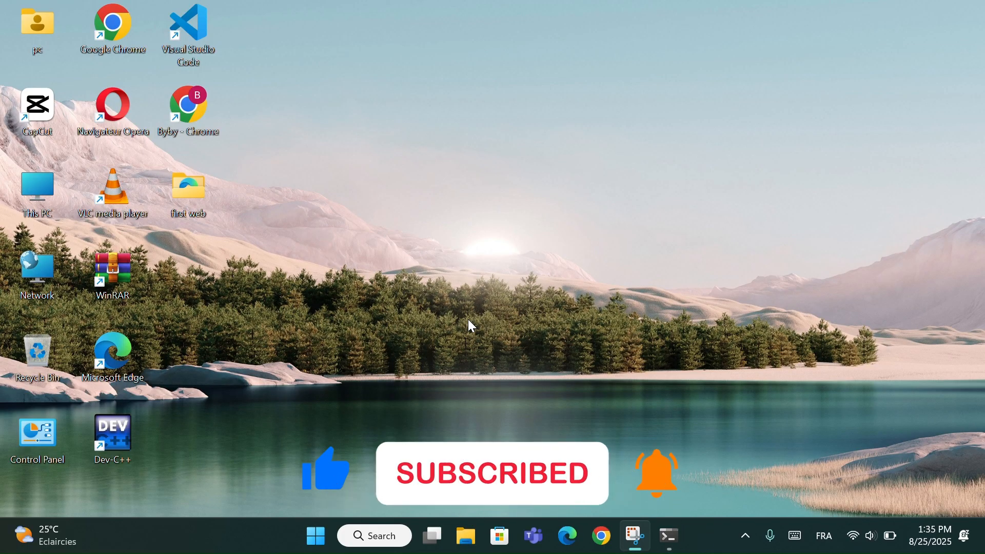